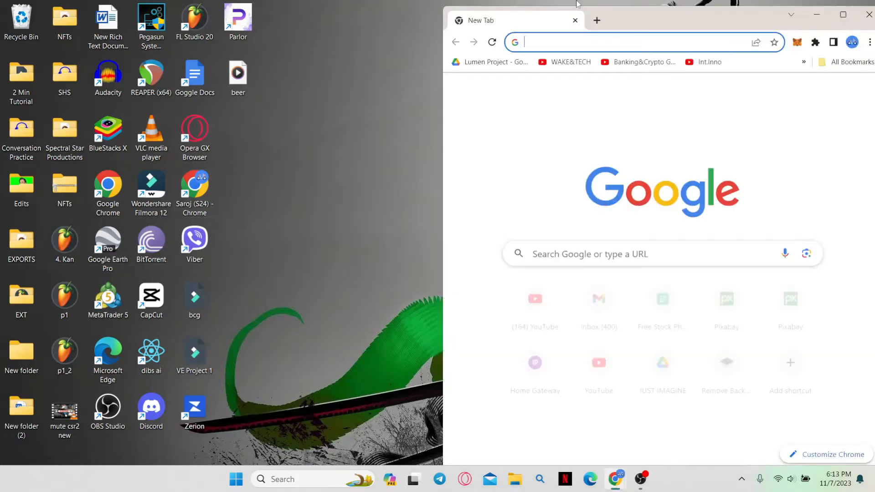
- Load Gmail from the Chrome address bar, showing the Craigslist table-for-sale email
{"action": "type", "text": "gam"}
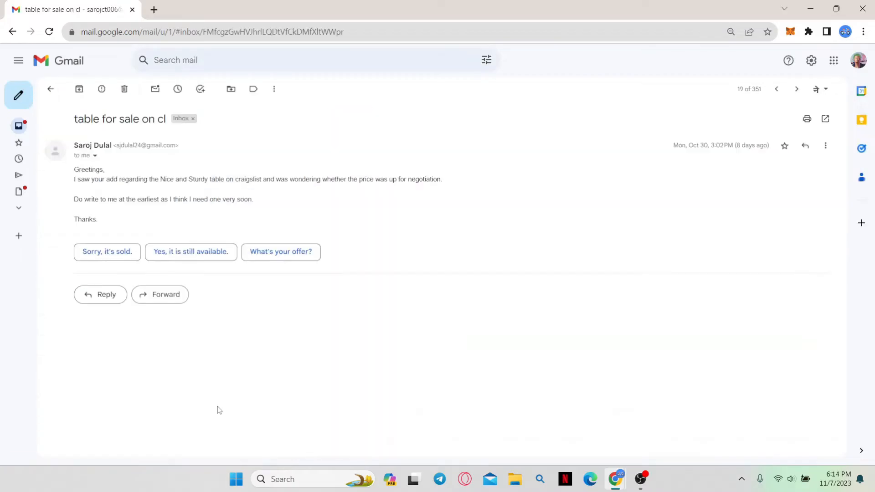
{"action": "mouse_move", "coordinate": [266, 307]}
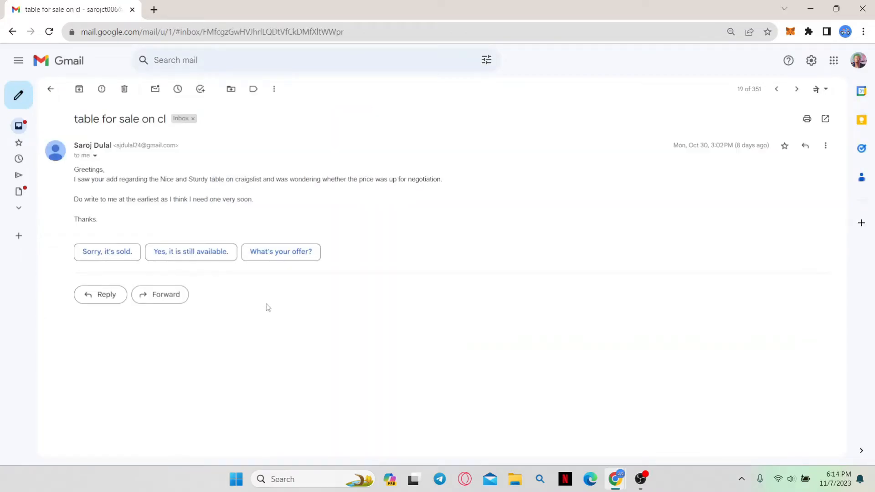
{"action": "mouse_move", "coordinate": [339, 310]}
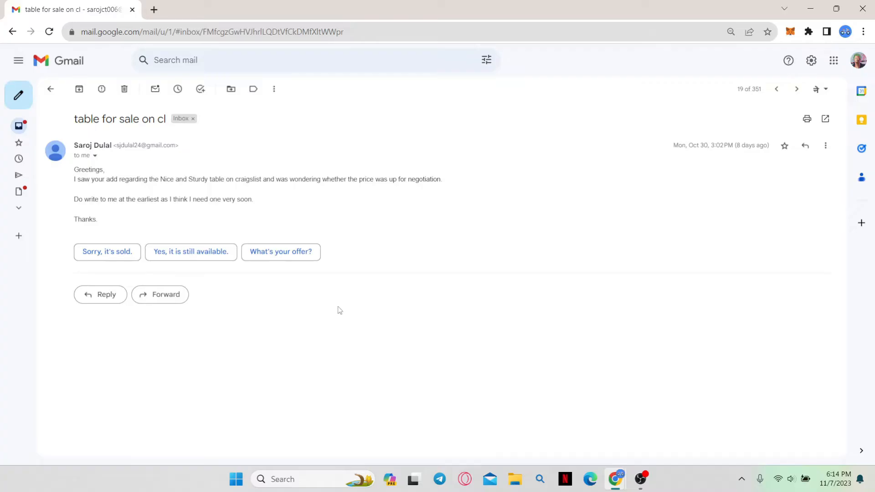
{"action": "mouse_move", "coordinate": [119, 170]}
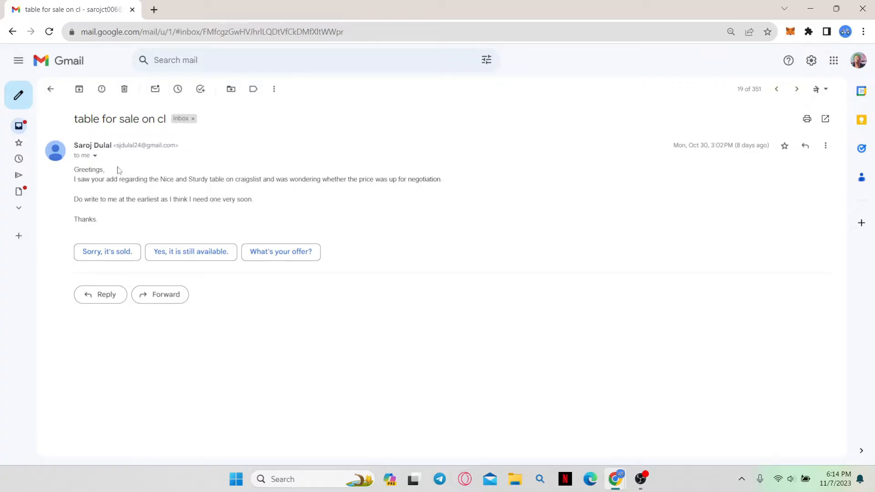
{"action": "mouse_move", "coordinate": [118, 193]}
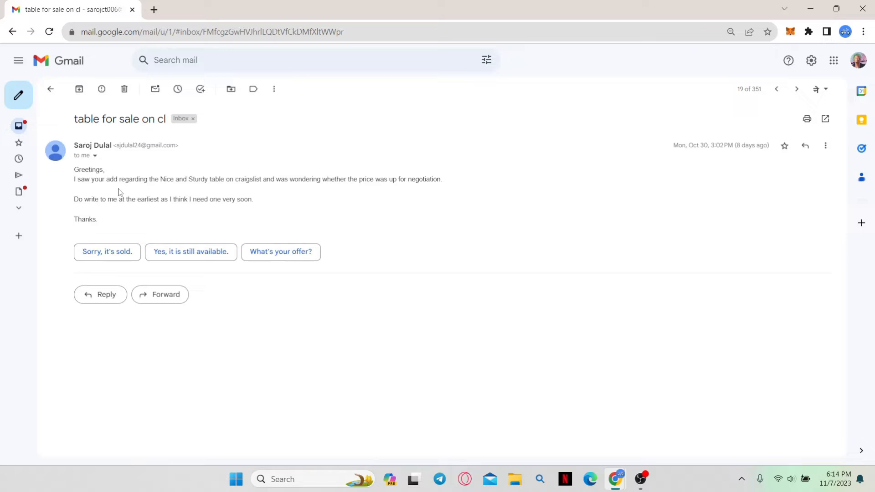
{"action": "mouse_move", "coordinate": [280, 251]}
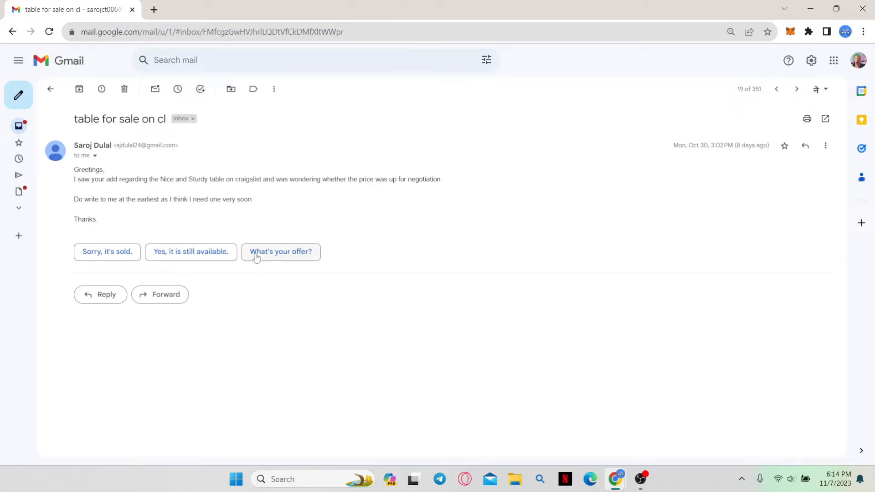
{"action": "mouse_move", "coordinate": [142, 264]}
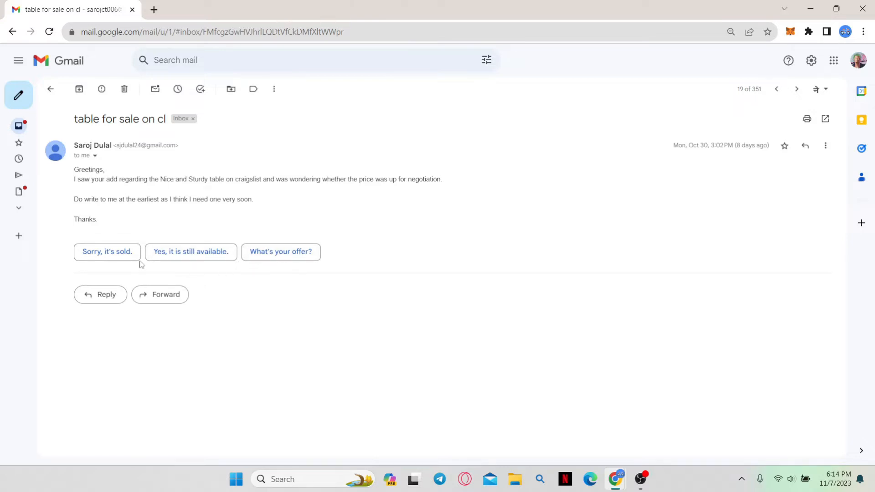
{"action": "mouse_move", "coordinate": [281, 252]}
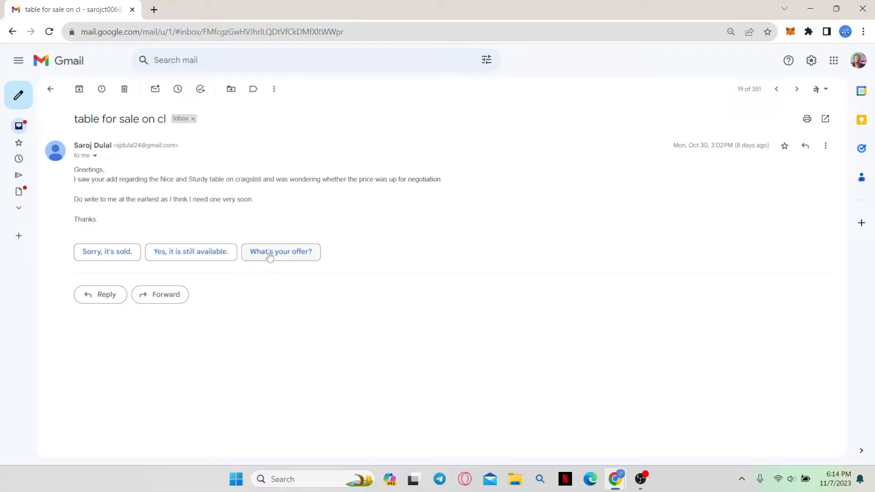
{"action": "mouse_move", "coordinate": [274, 258]}
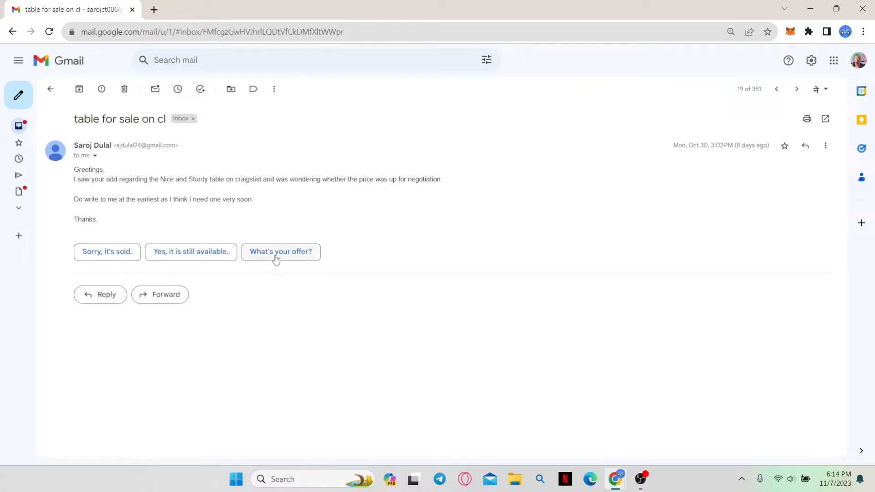
{"action": "mouse_move", "coordinate": [105, 294]}
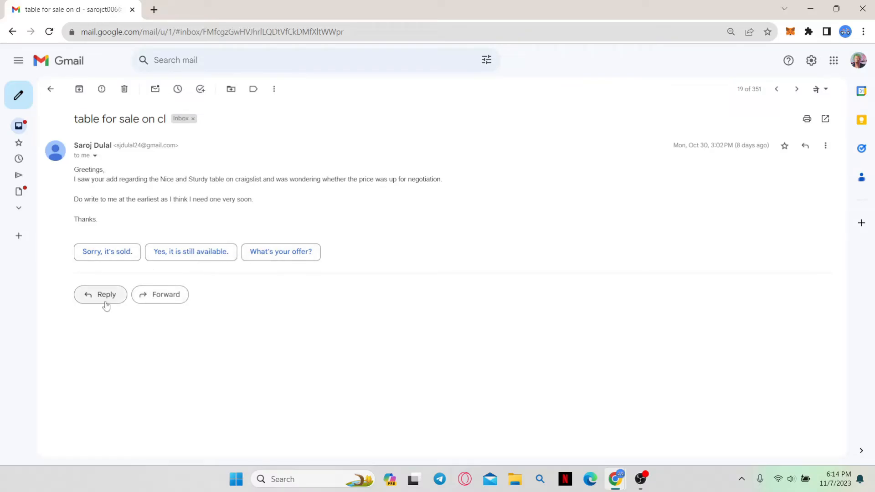
- Begin a reply draft to the buyer's email about the table for sale
{"action": "left_click", "coordinate": [101, 294]}
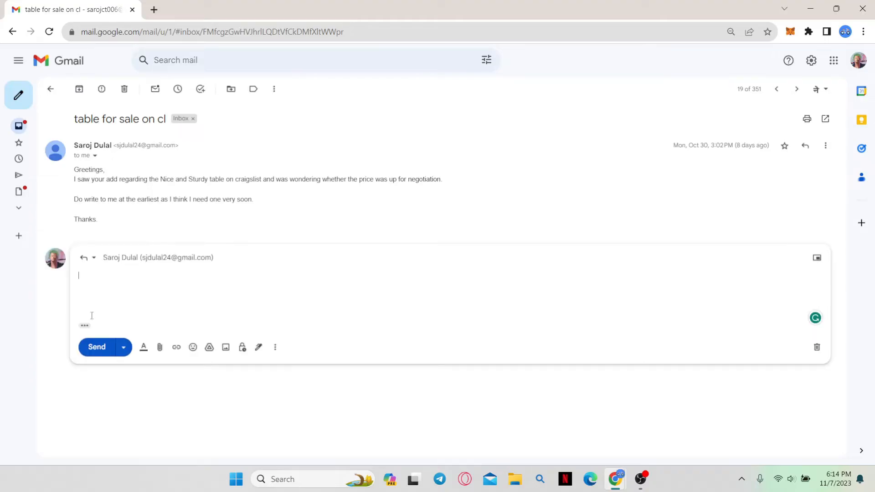
- Send the buyer the reply "How much are you thinking?"
{"action": "type", "text": "How much are you thinking?"}
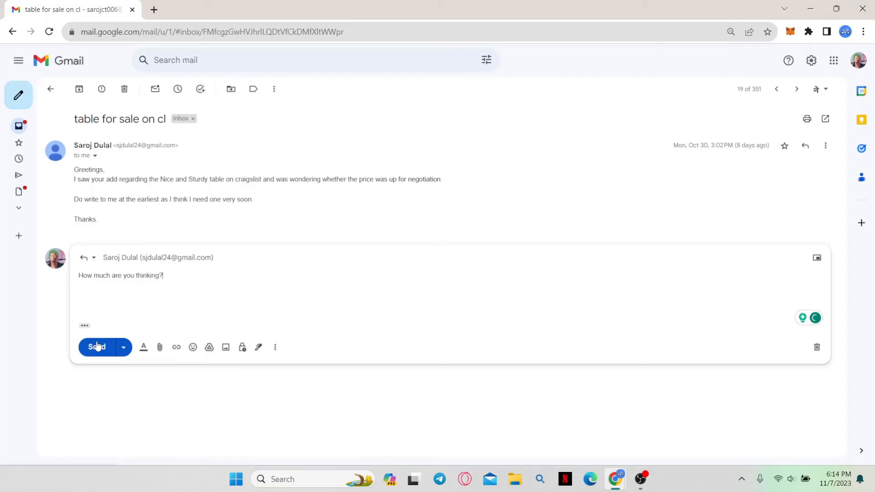
{"action": "left_click", "coordinate": [96, 347]}
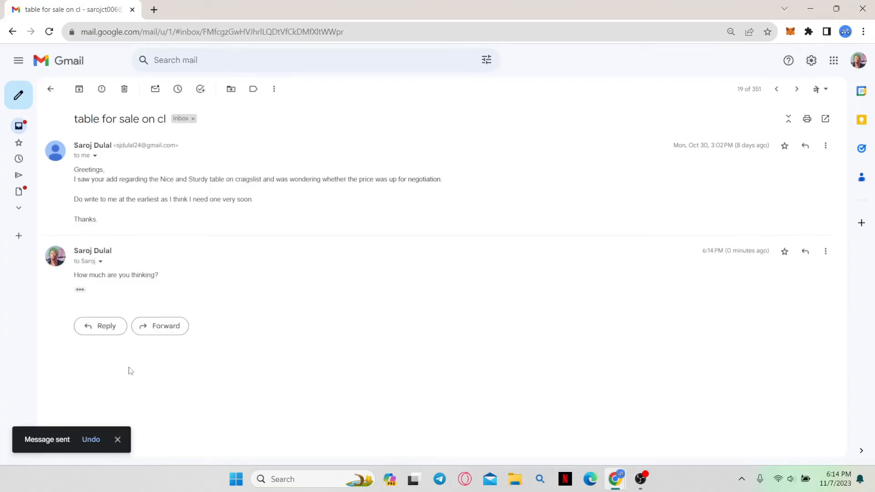
- Show the sent reply in the Sent folder via the expanded sidebar
{"action": "left_click", "coordinate": [18, 60]}
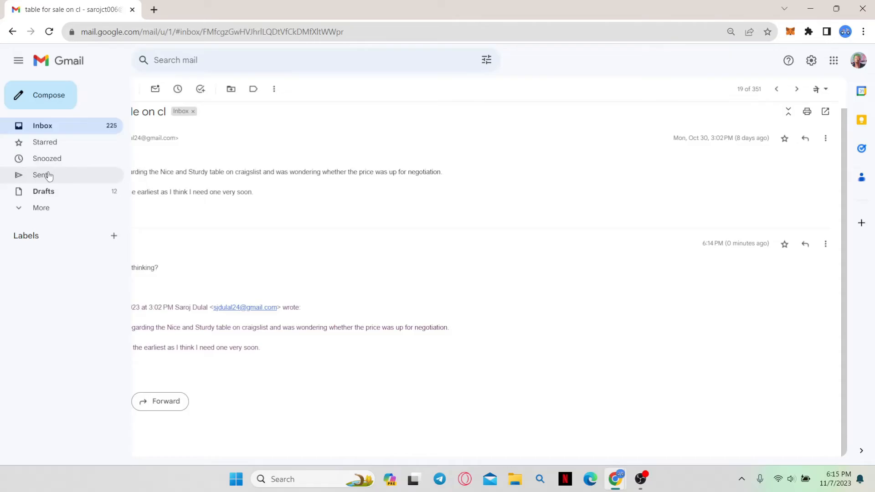
{"action": "left_click", "coordinate": [41, 175]}
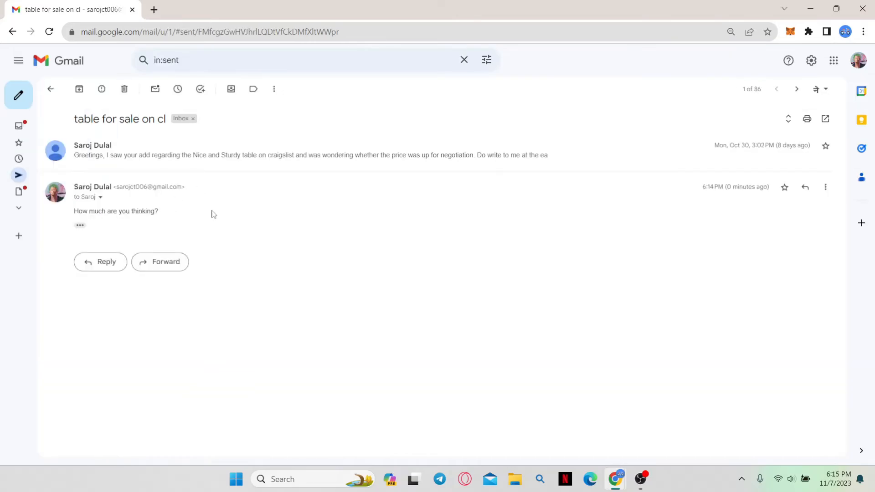